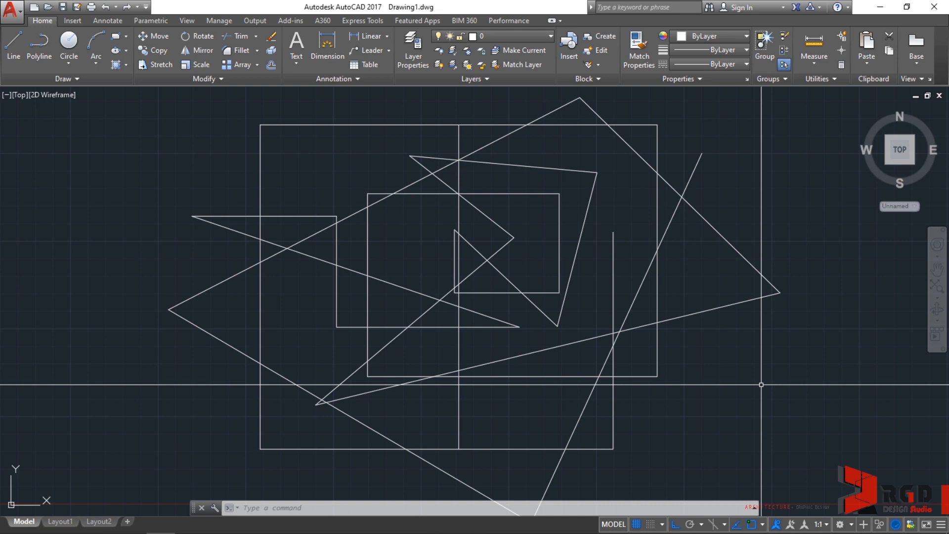
# Browse the Parametric and Insert tabs, briefly returning to Home in between.
pyautogui.press('ctrl+0')
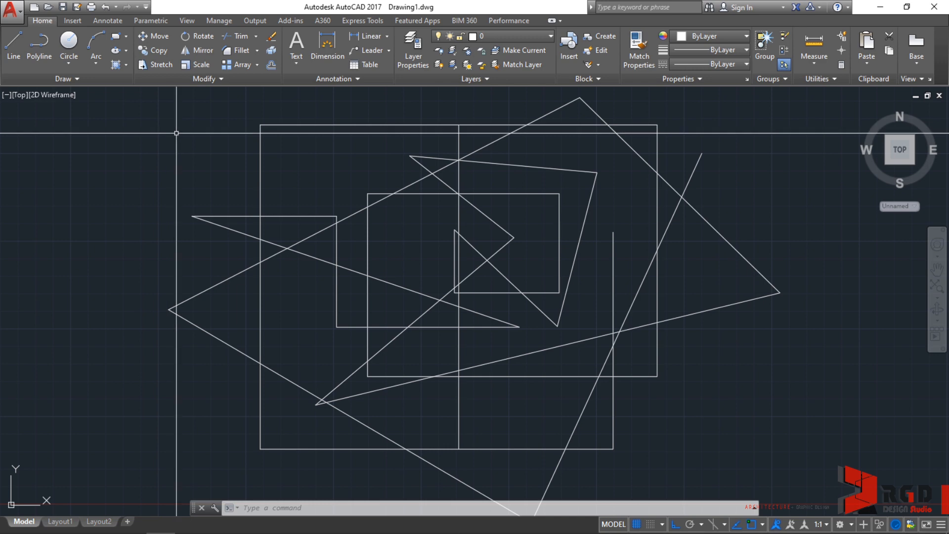
pyautogui.moveTo(326, 48)
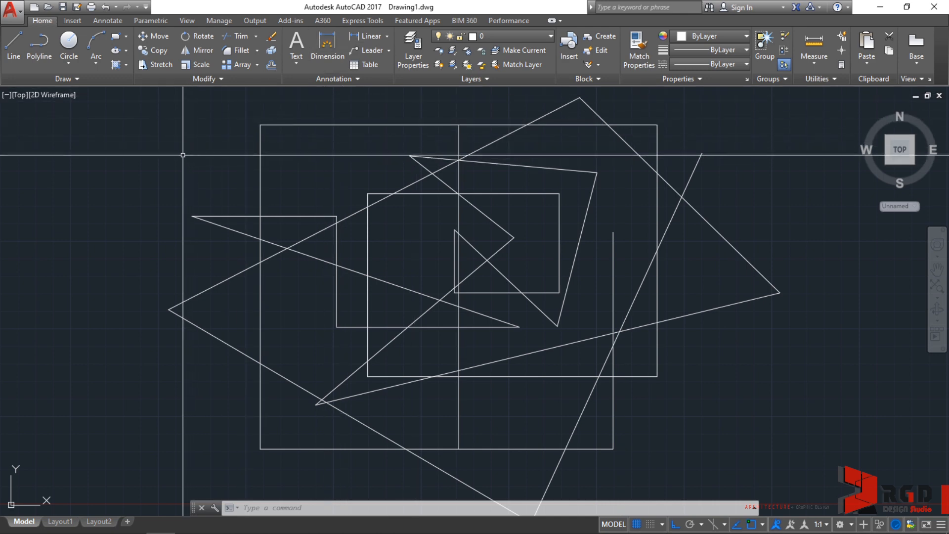
pyautogui.moveTo(142, 64)
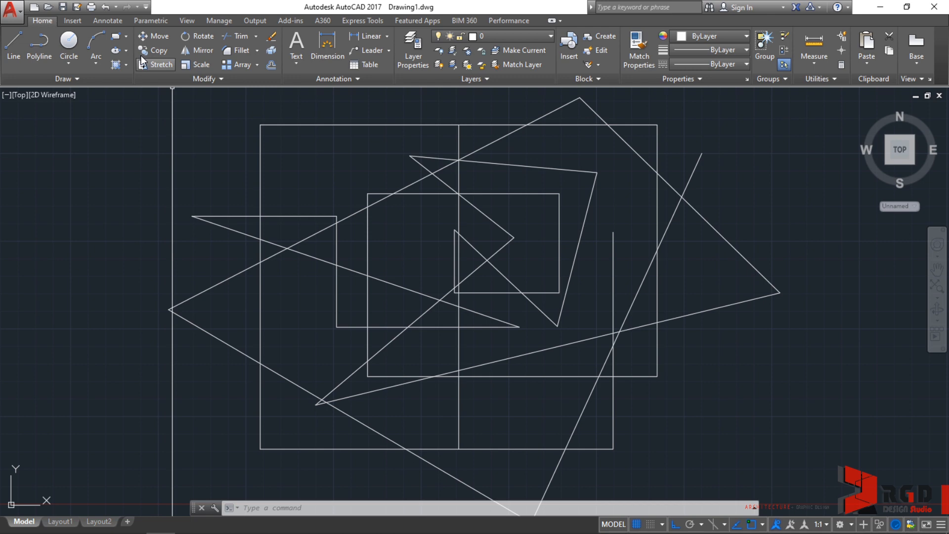
pyautogui.moveTo(51, 29)
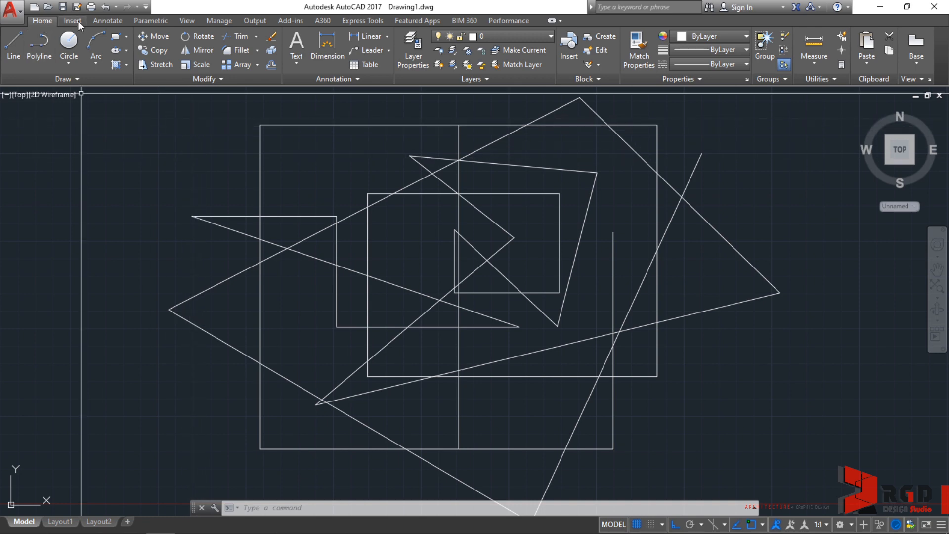
pyautogui.click(151, 20)
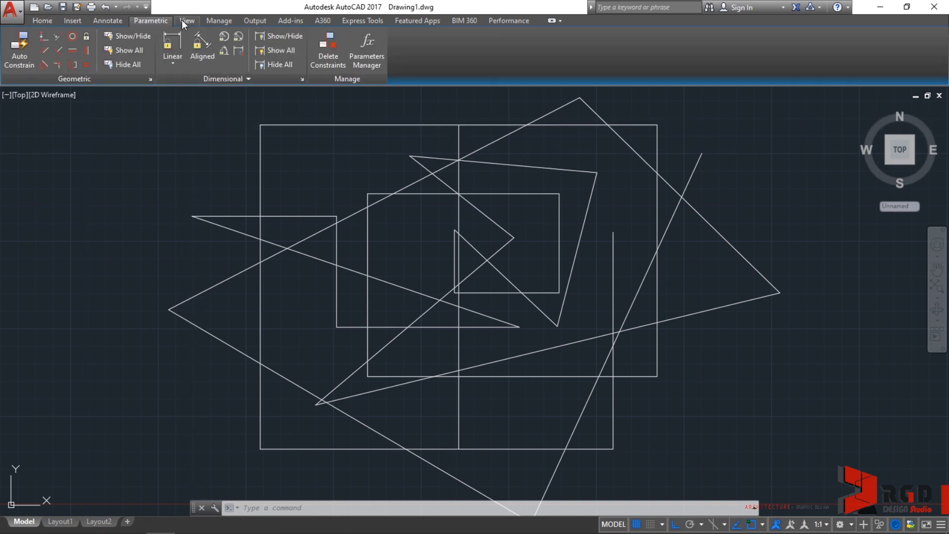
pyautogui.click(41, 20)
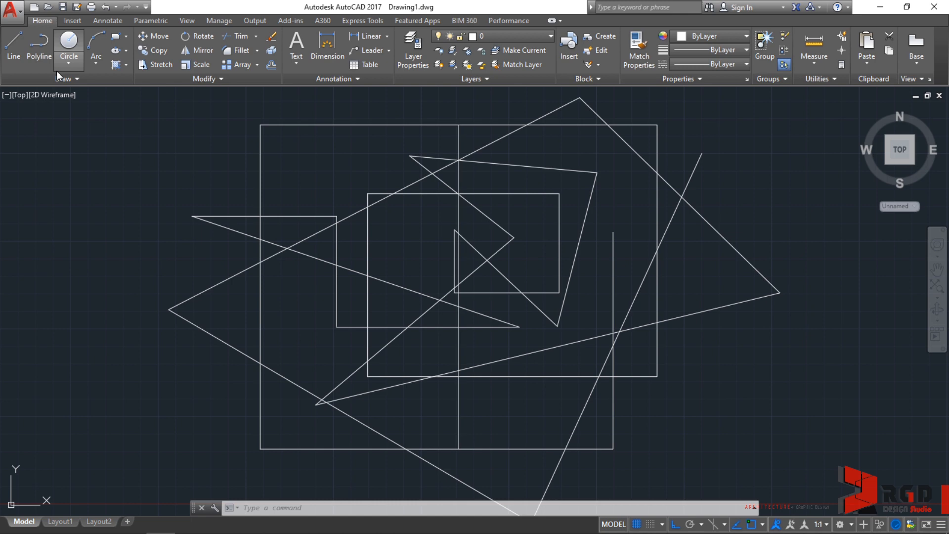
pyautogui.moveTo(240, 50)
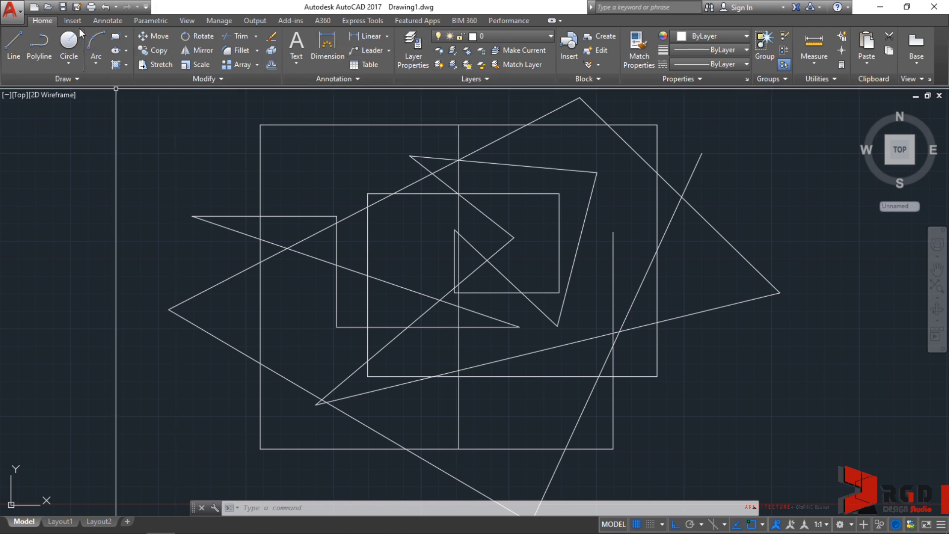
pyautogui.click(72, 19)
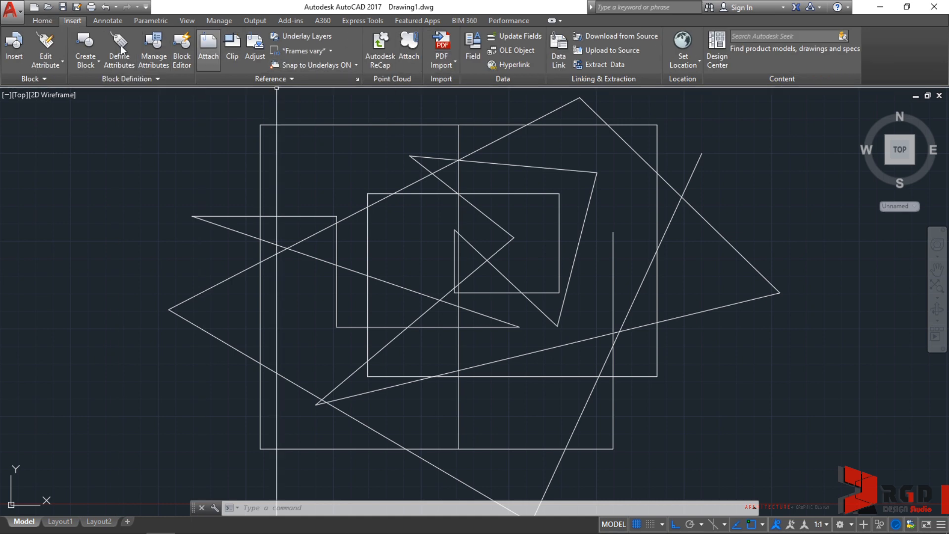
# Return to Home and expand the Draw panel slide-out twice.
pyautogui.click(41, 20)
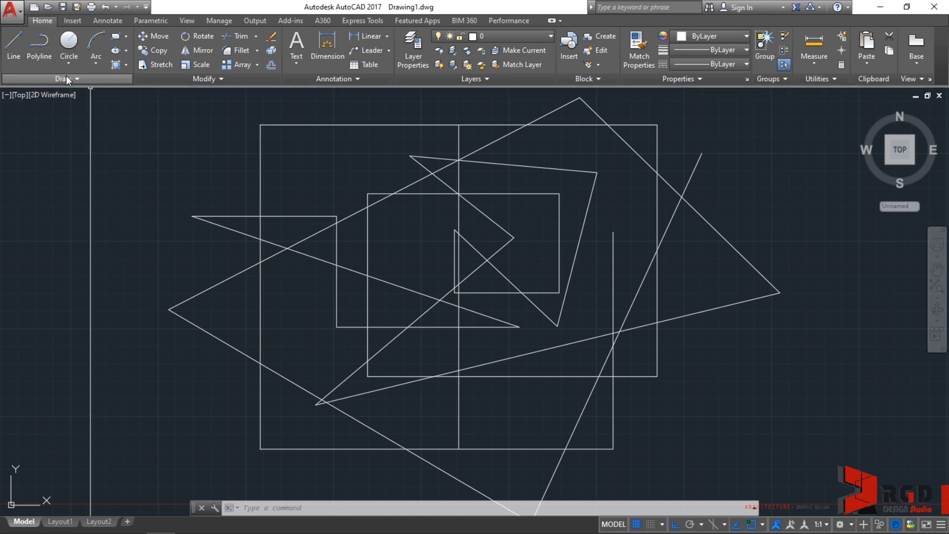
pyautogui.moveTo(96, 46)
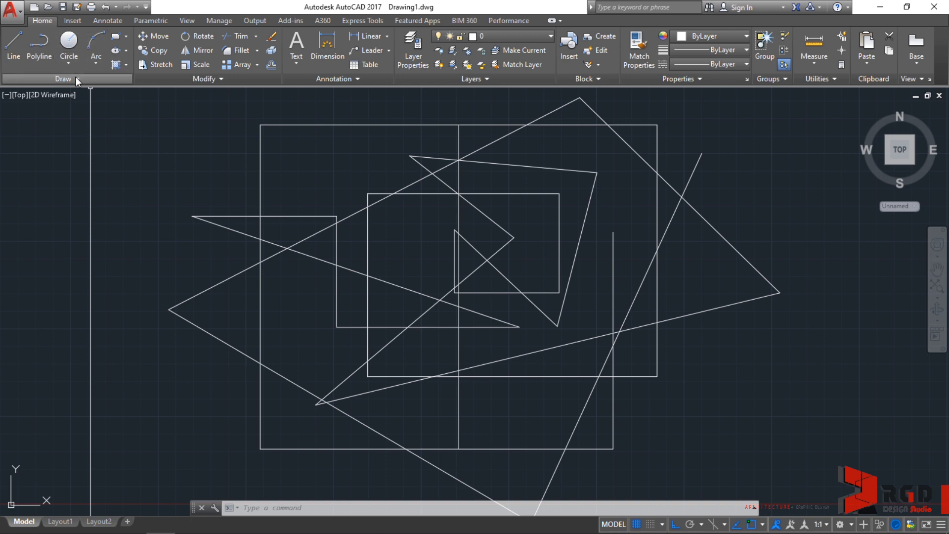
pyautogui.click(62, 79)
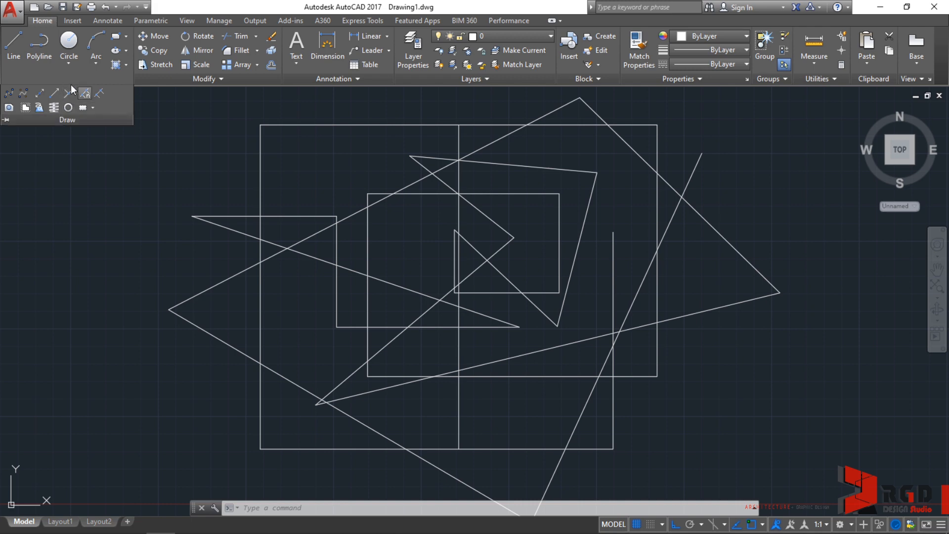
pyautogui.moveTo(68, 93)
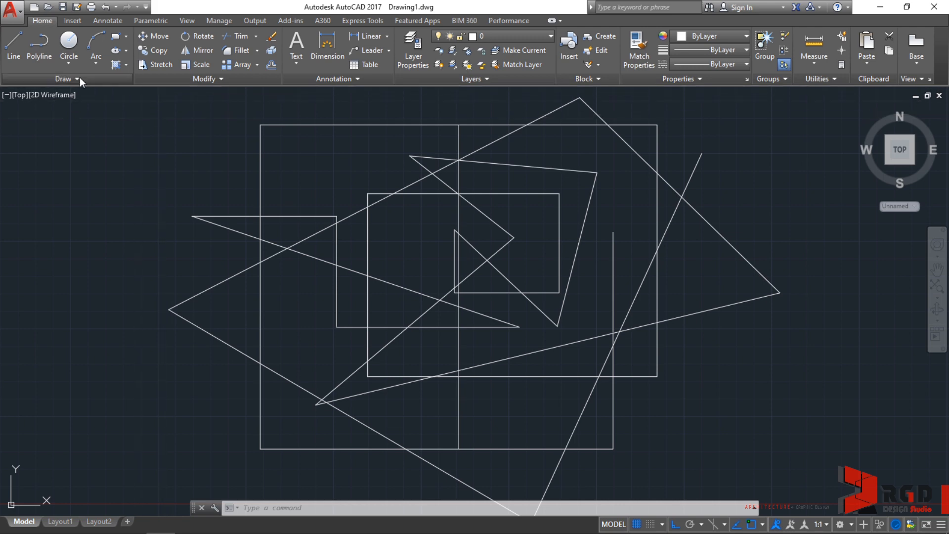
pyautogui.click(68, 79)
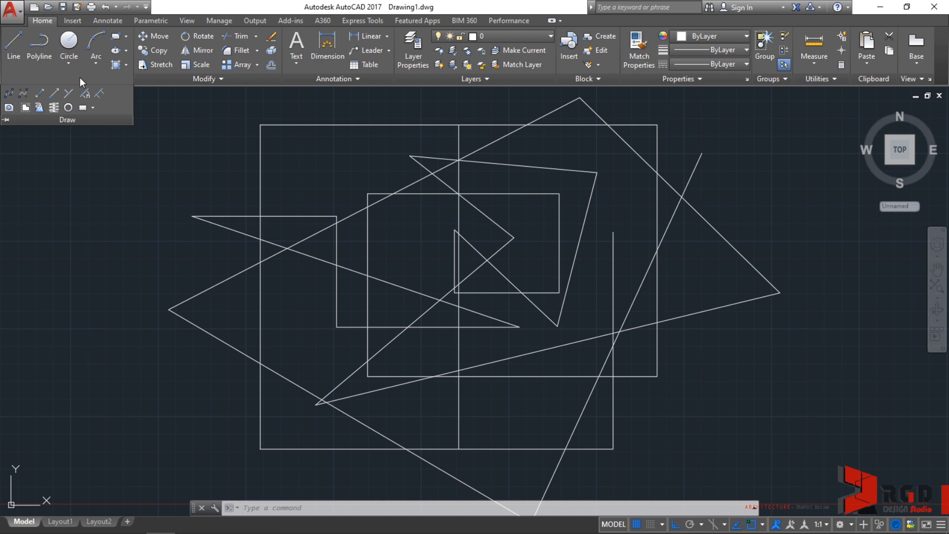
pyautogui.moveTo(9, 121)
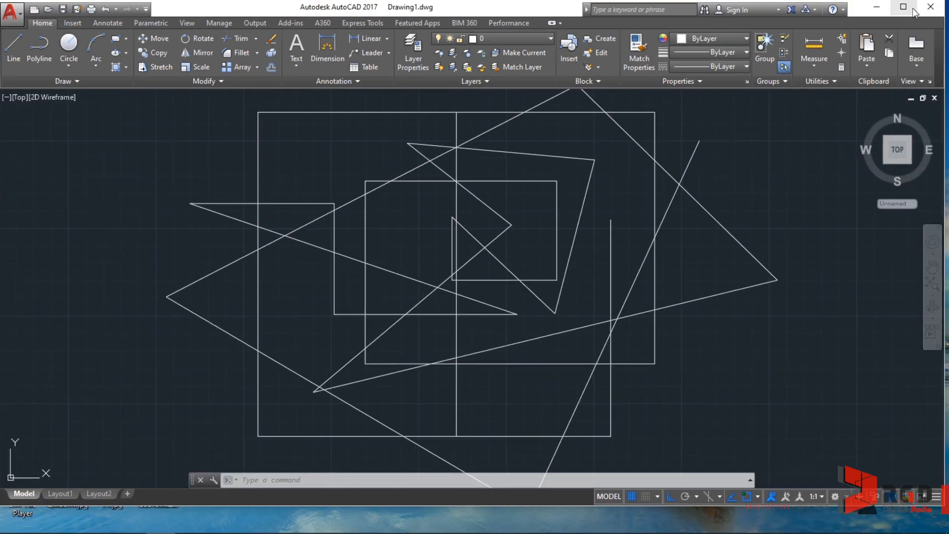
pyautogui.click(901, 7)
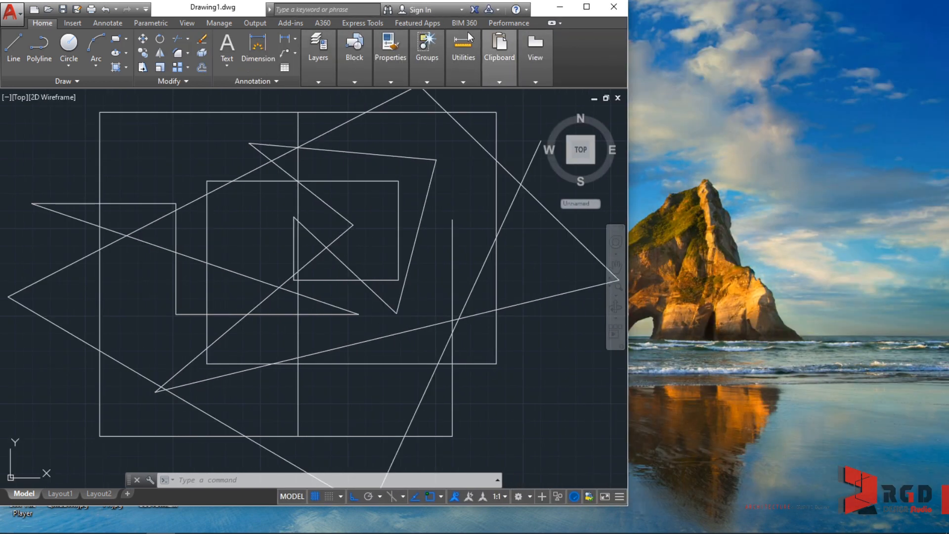
pyautogui.click(318, 57)
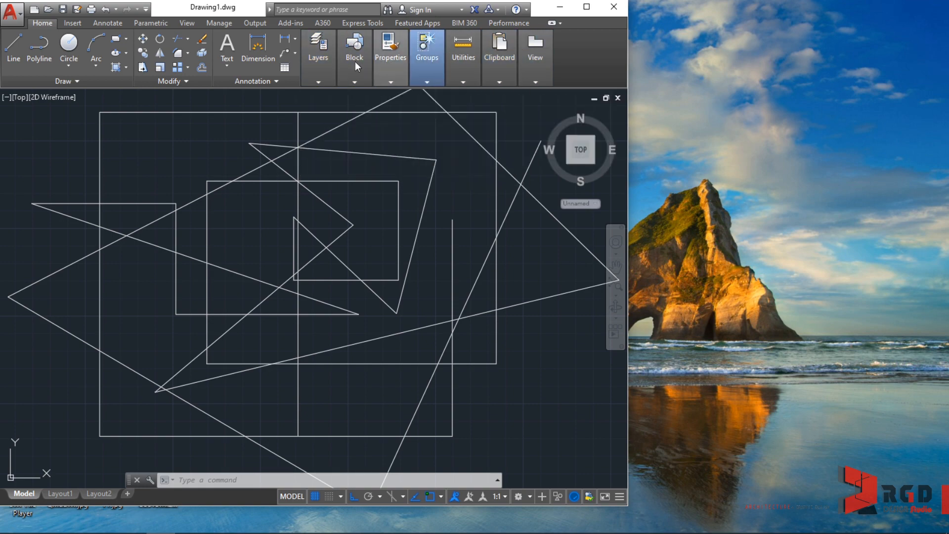
pyautogui.moveTo(585, 7)
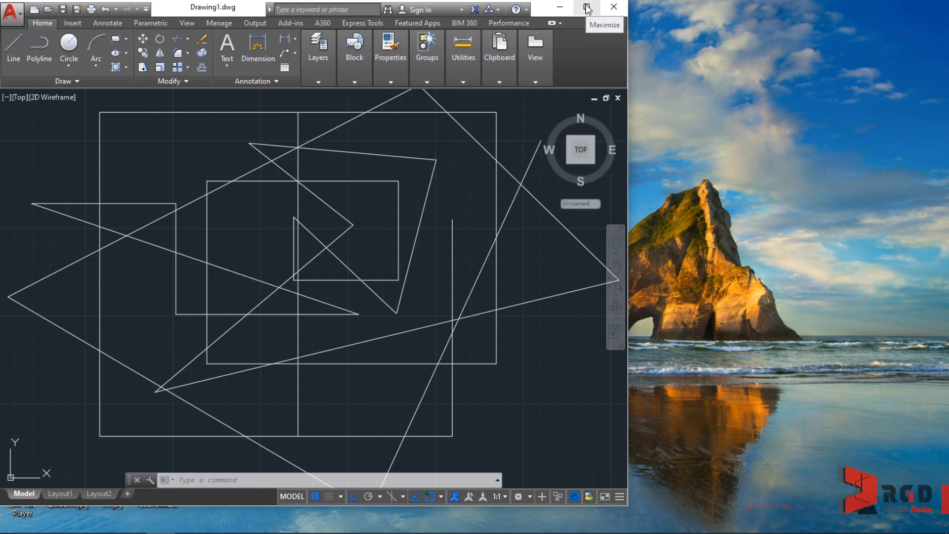
pyautogui.click(585, 9)
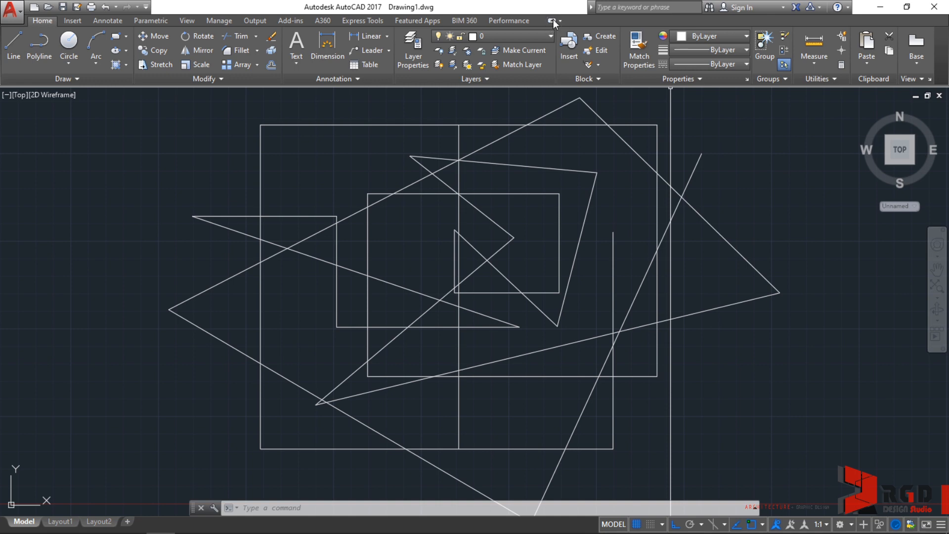
pyautogui.moveTo(551, 22)
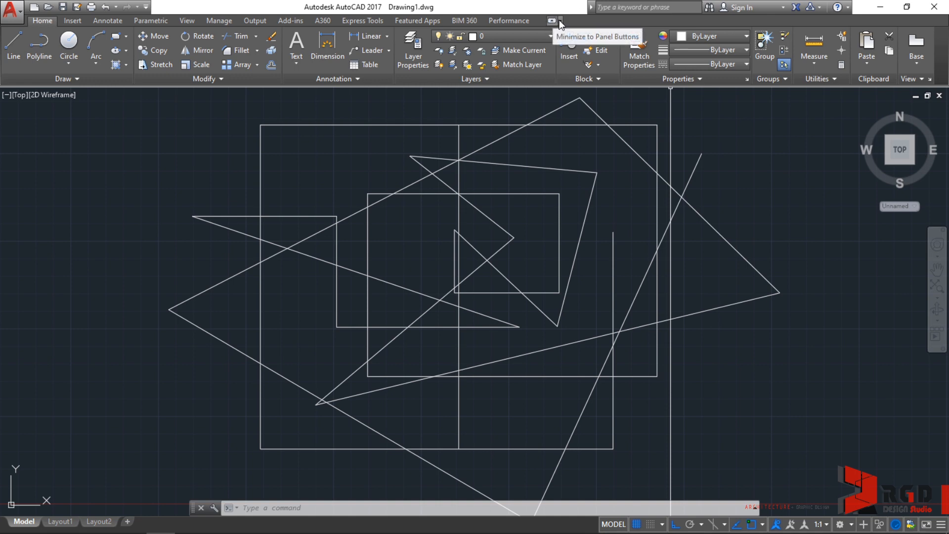
# Cycle the ribbon through tabs-only, panel titles and panel buttons, then restore it fully.
pyautogui.click(555, 21)
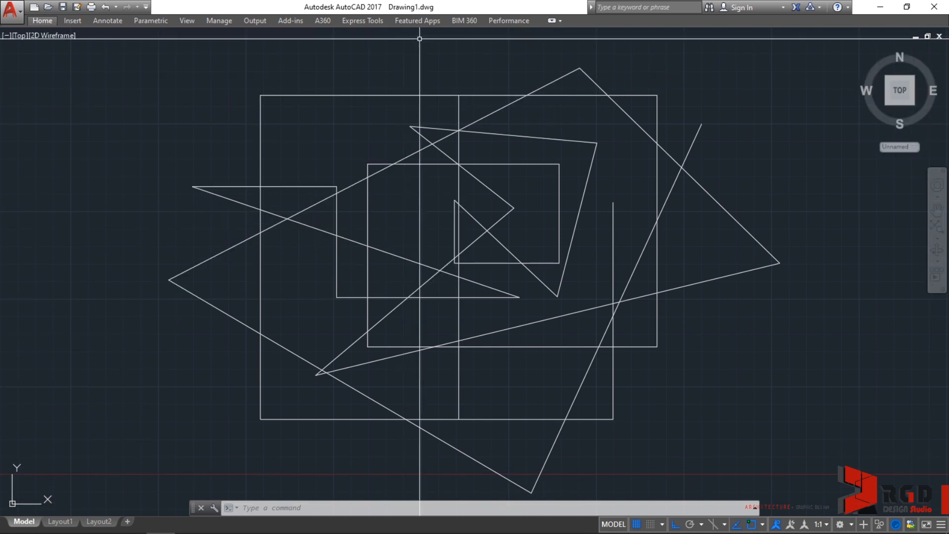
pyautogui.click(559, 20)
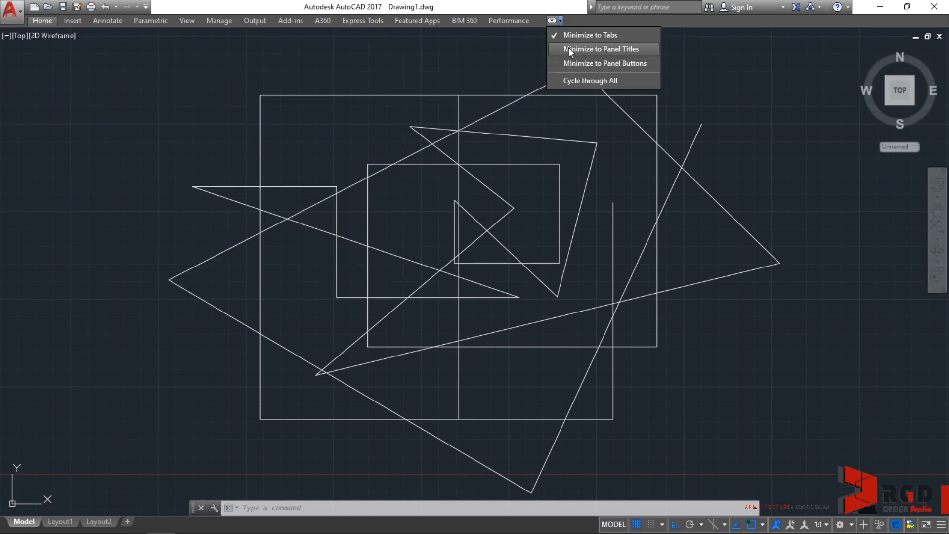
pyautogui.click(601, 49)
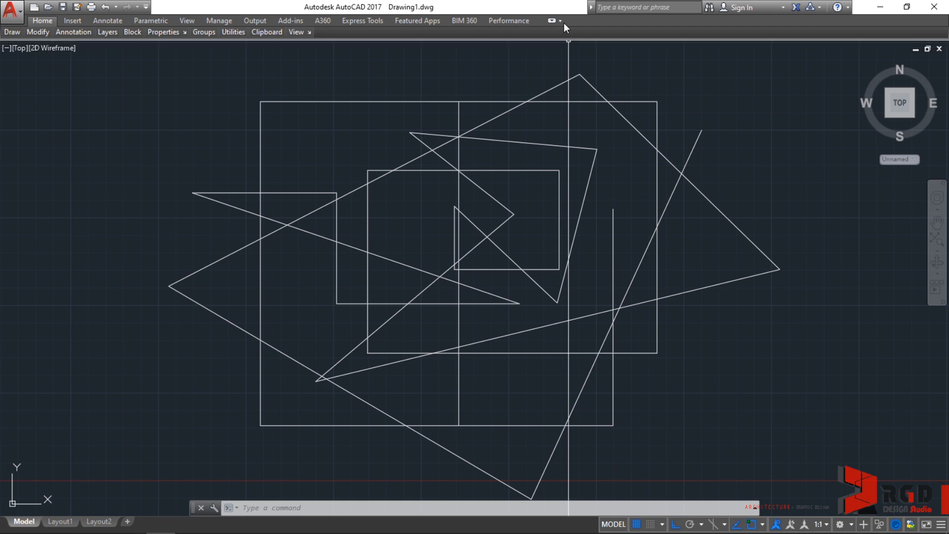
pyautogui.click(560, 21)
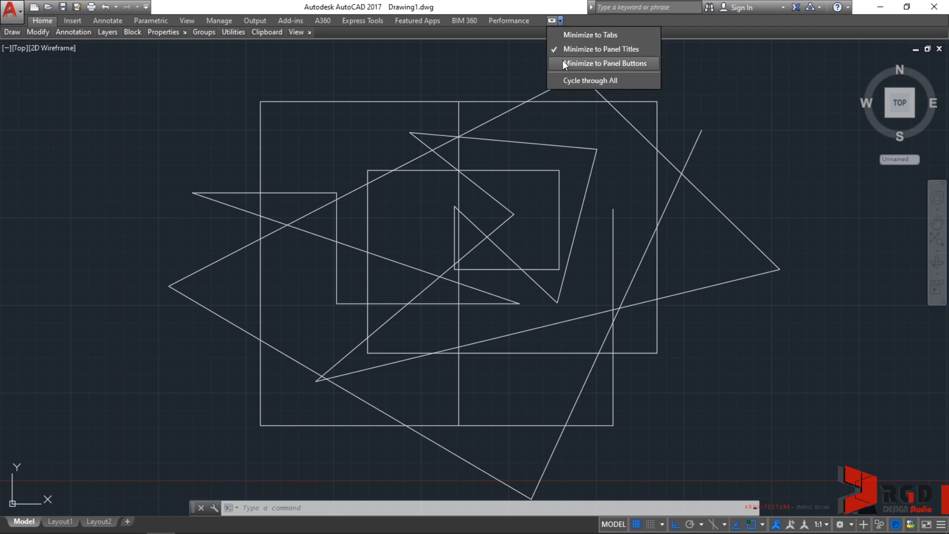
pyautogui.click(601, 63)
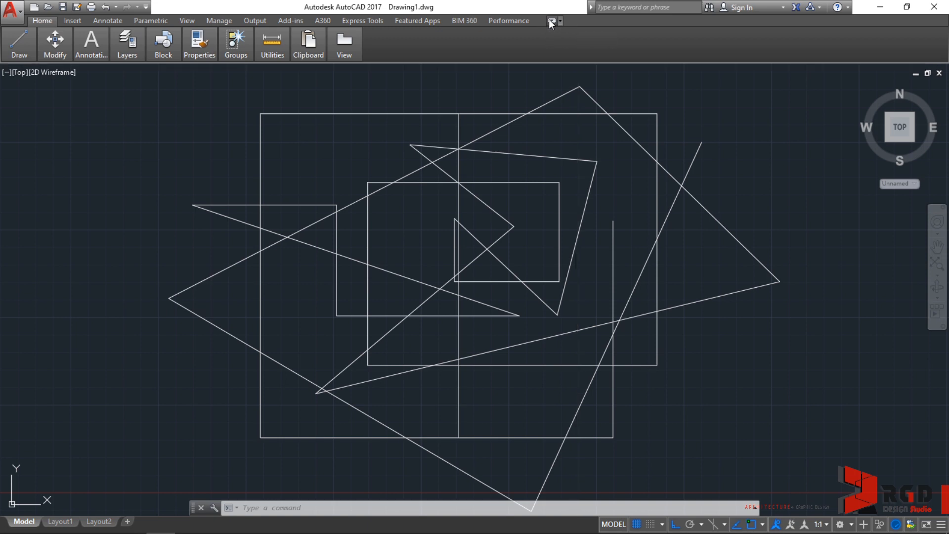
pyautogui.click(550, 22)
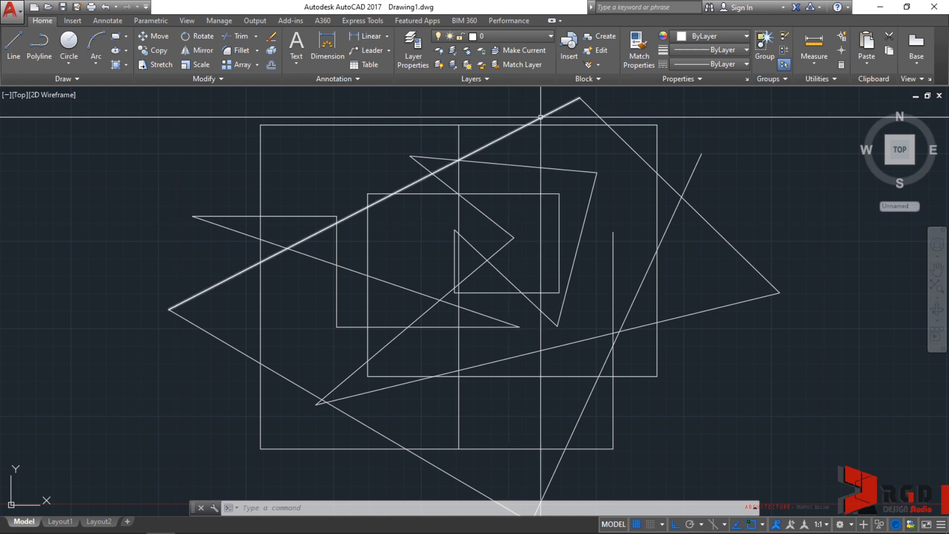
# Right-click the ribbon to bring up the Show Tabs and Show Panels menu.
pyautogui.rightClick(549, 70)
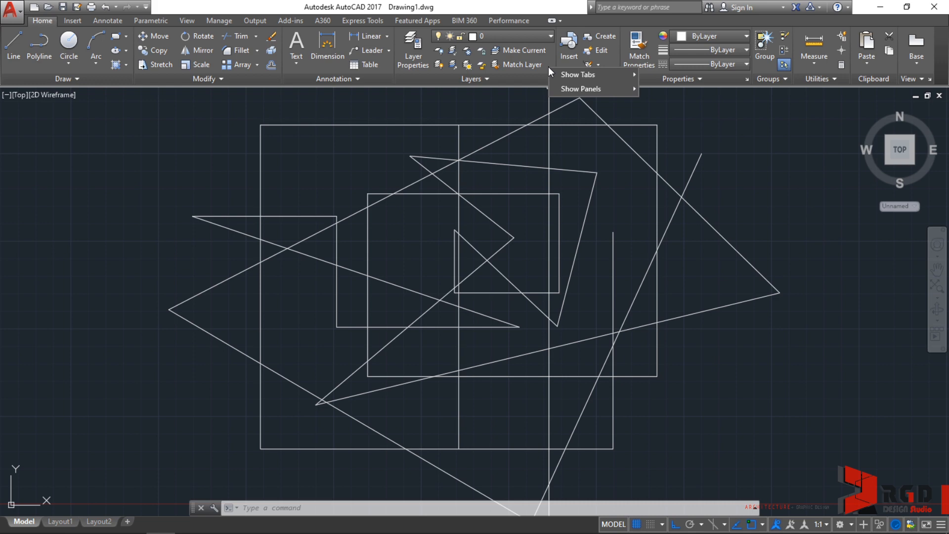
pyautogui.moveTo(569, 75)
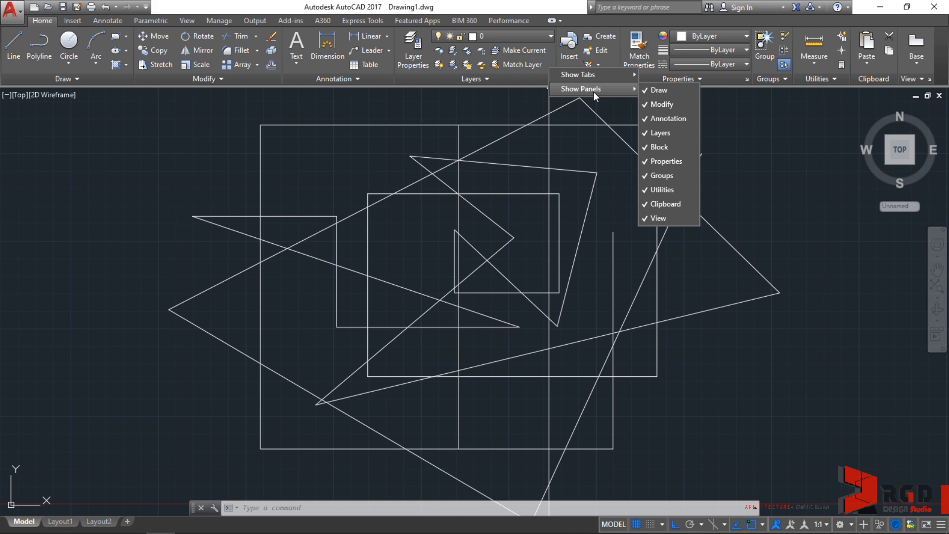
pyautogui.moveTo(668, 190)
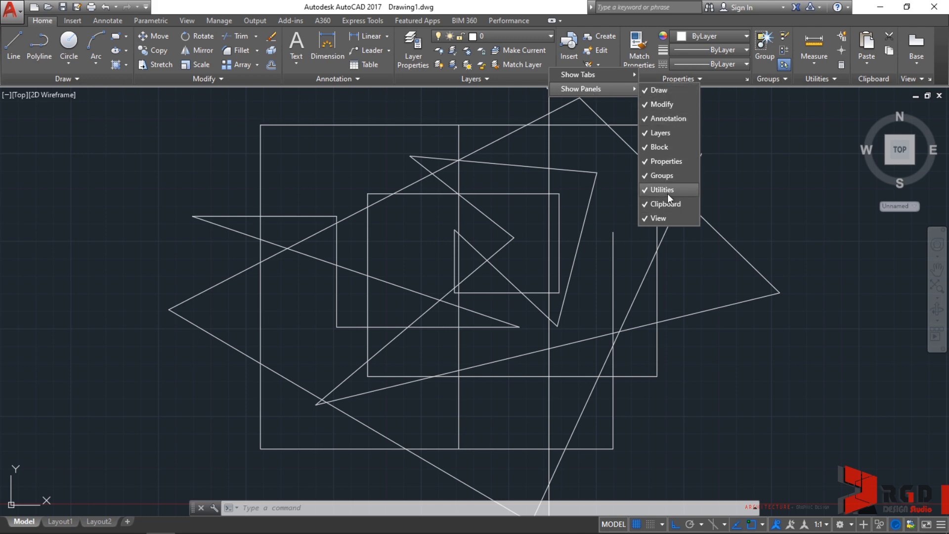
pyautogui.moveTo(577, 73)
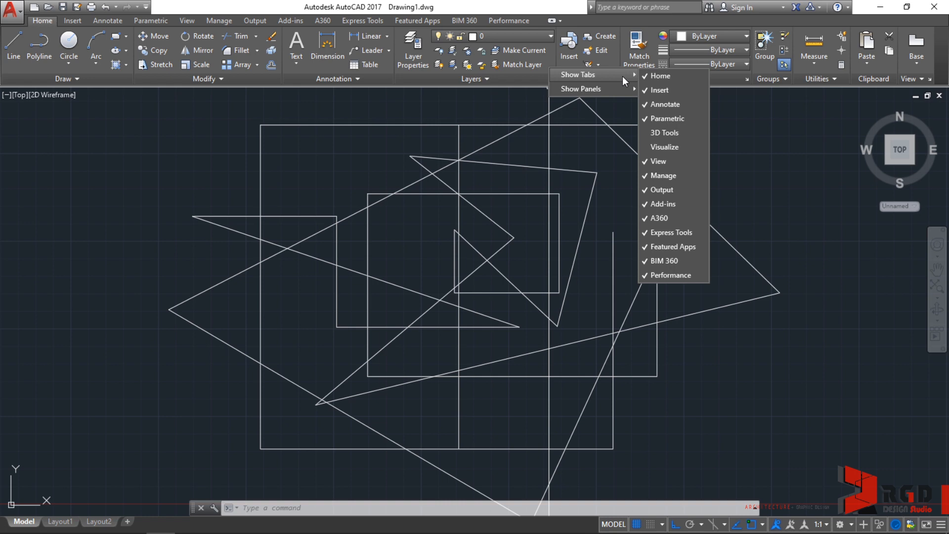
pyautogui.moveTo(660, 76)
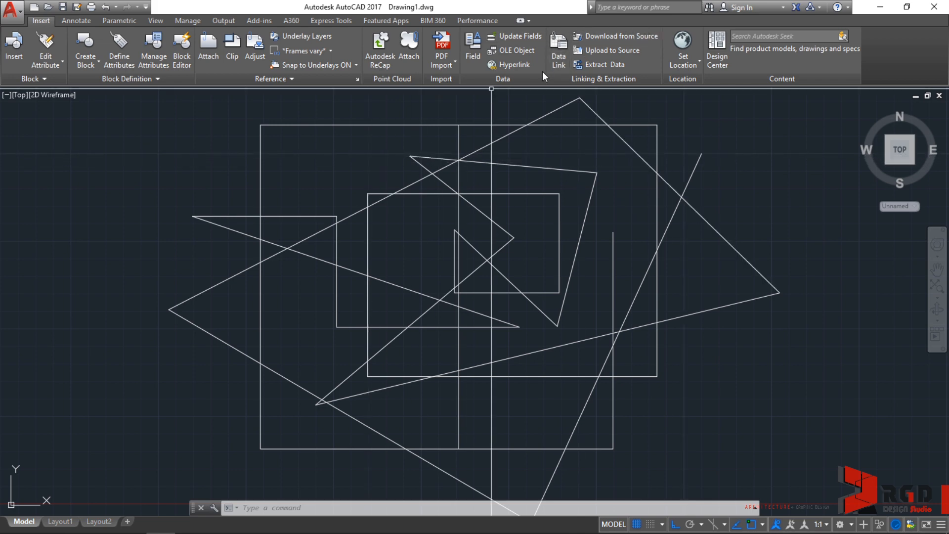
# Re-enable the Home tab from the ribbon's right-click Show Tabs menu.
pyautogui.rightClick(542, 75)
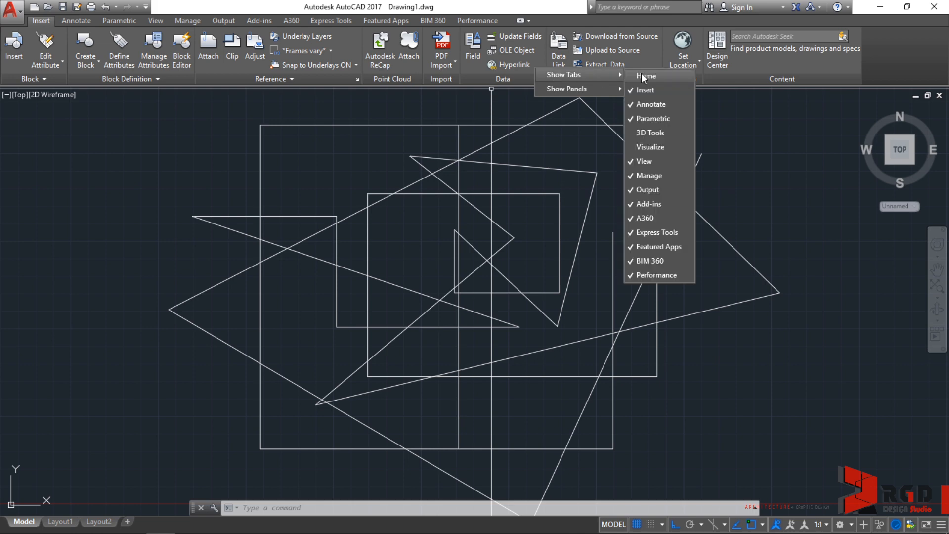
pyautogui.moveTo(642, 80)
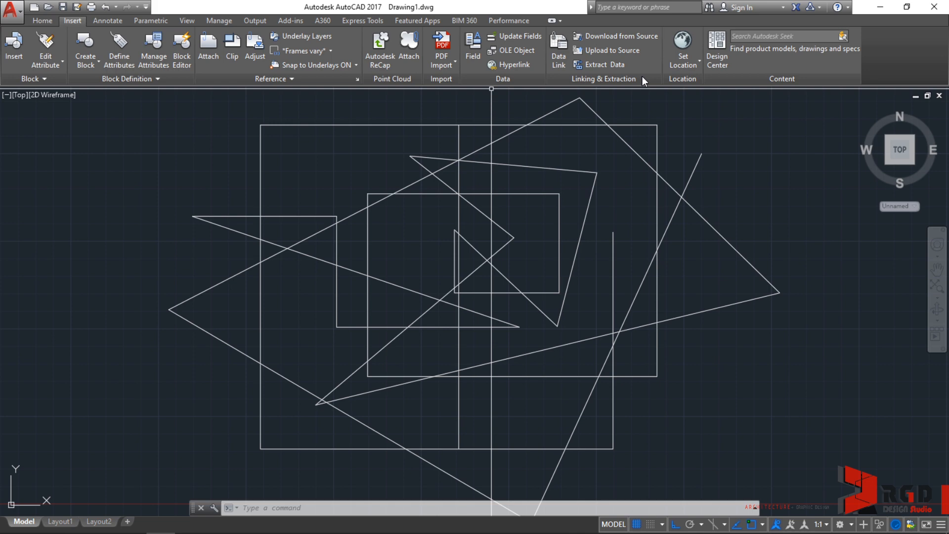
pyautogui.click(41, 19)
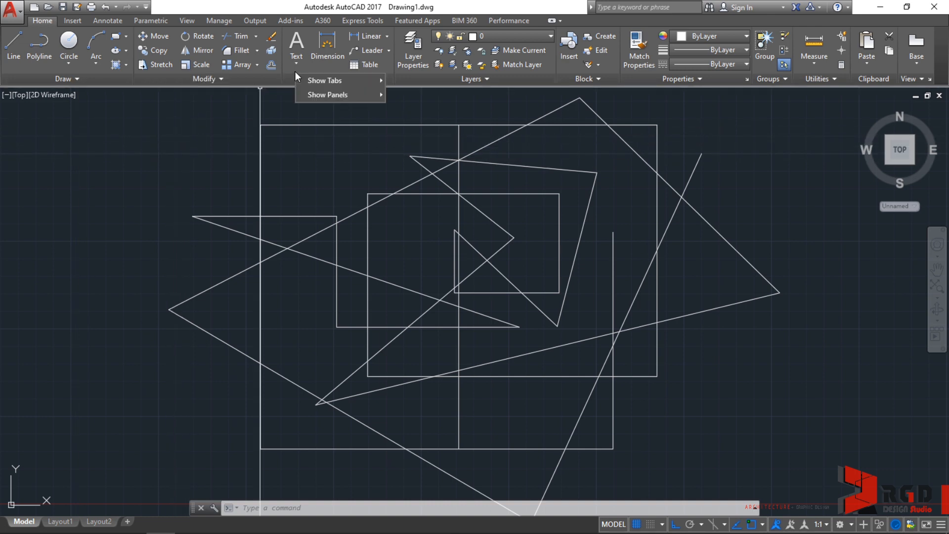
pyautogui.moveTo(339, 98)
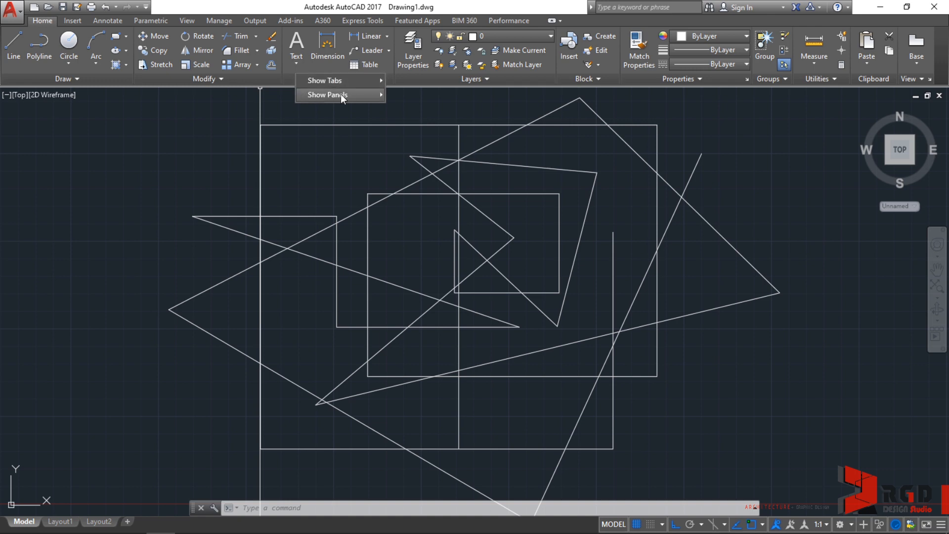
# Review the Home tab's Show Panels list, then switch to the Annotate tab.
pyautogui.click(328, 94)
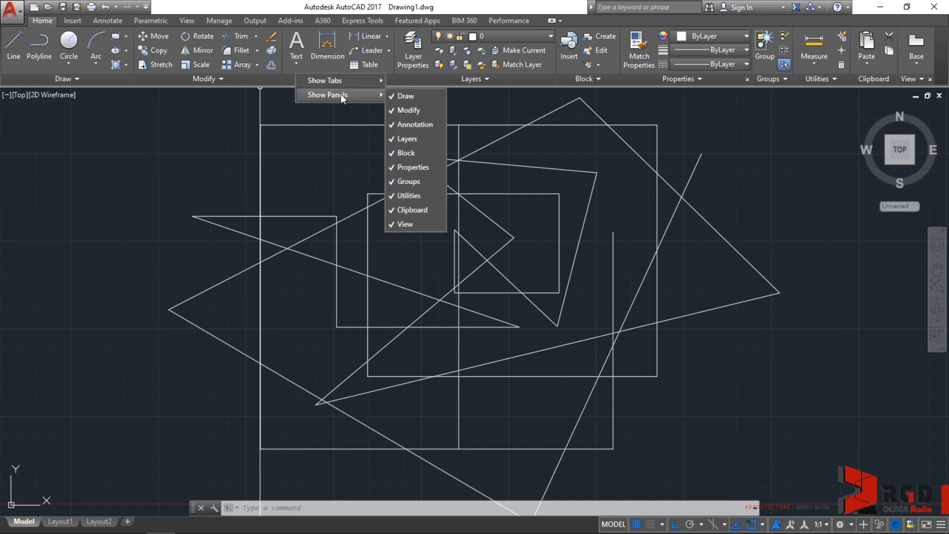
pyautogui.moveTo(415, 124)
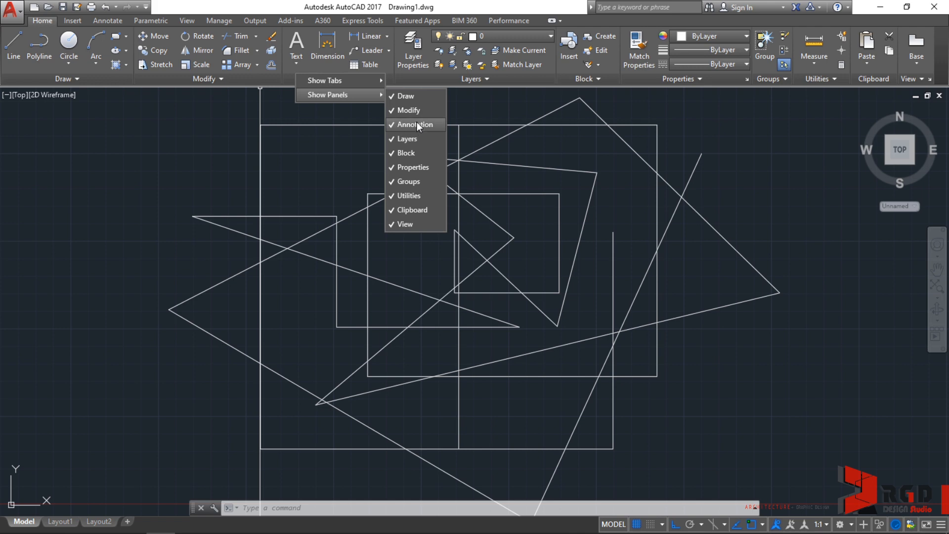
pyautogui.moveTo(415, 114)
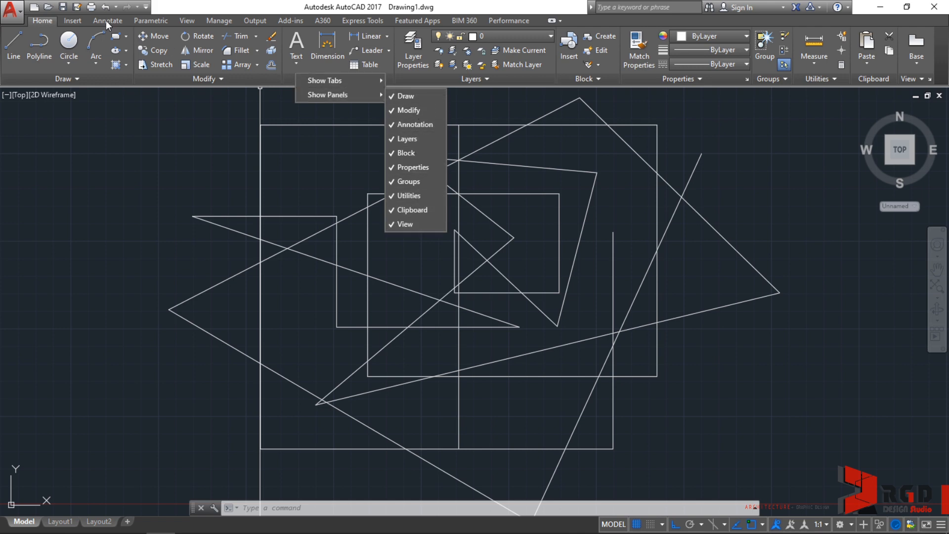
pyautogui.click(108, 20)
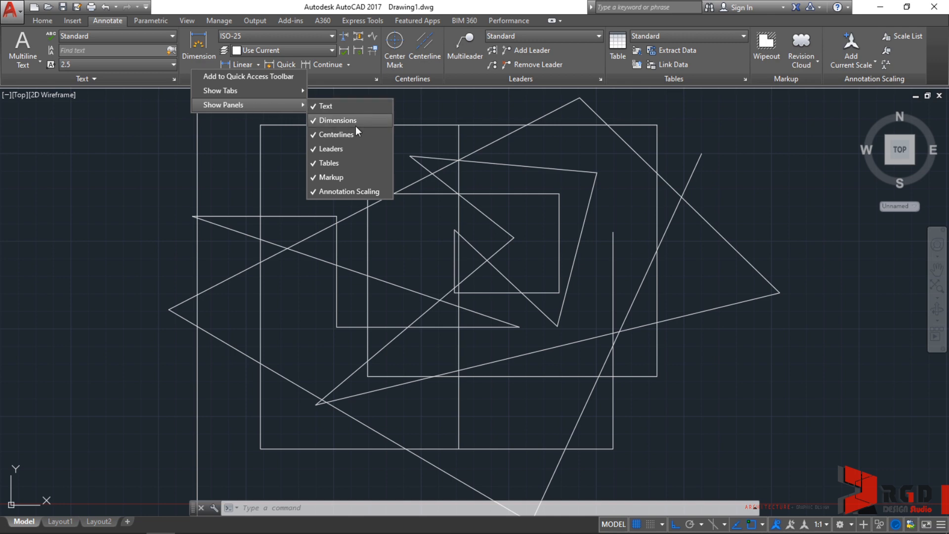
pyautogui.moveTo(366, 177)
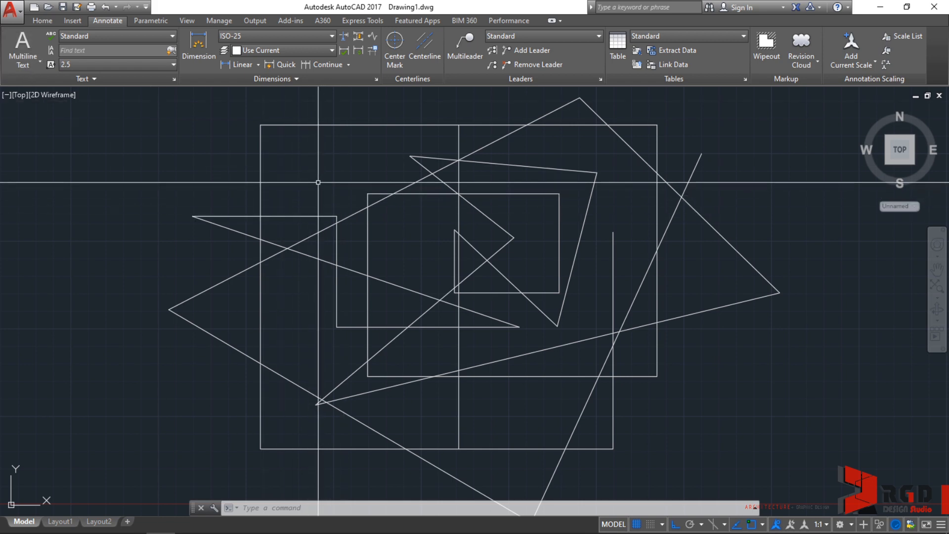
# Start the multiline text command with the T alias.
pyautogui.write('TEXT Specify first corner:')
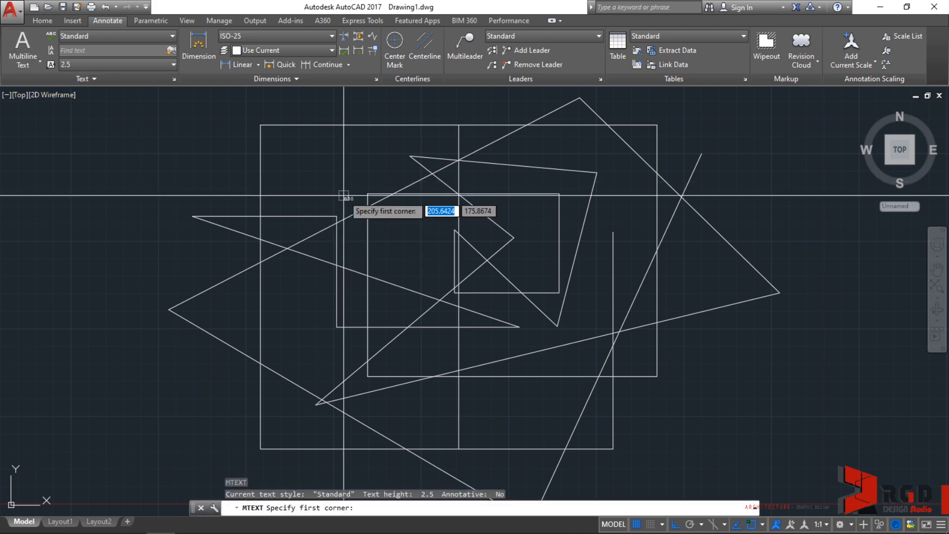
pyautogui.moveTo(58, 133)
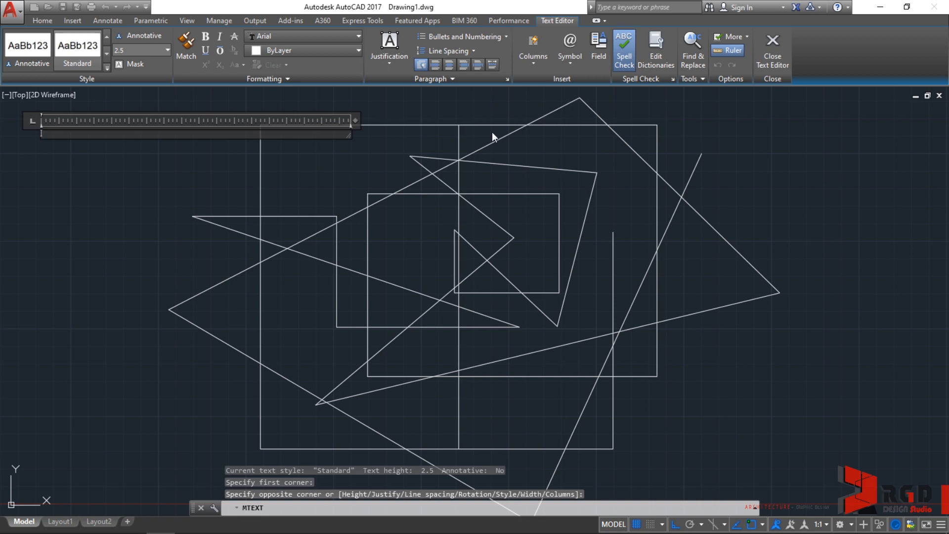
pyautogui.moveTo(579, 29)
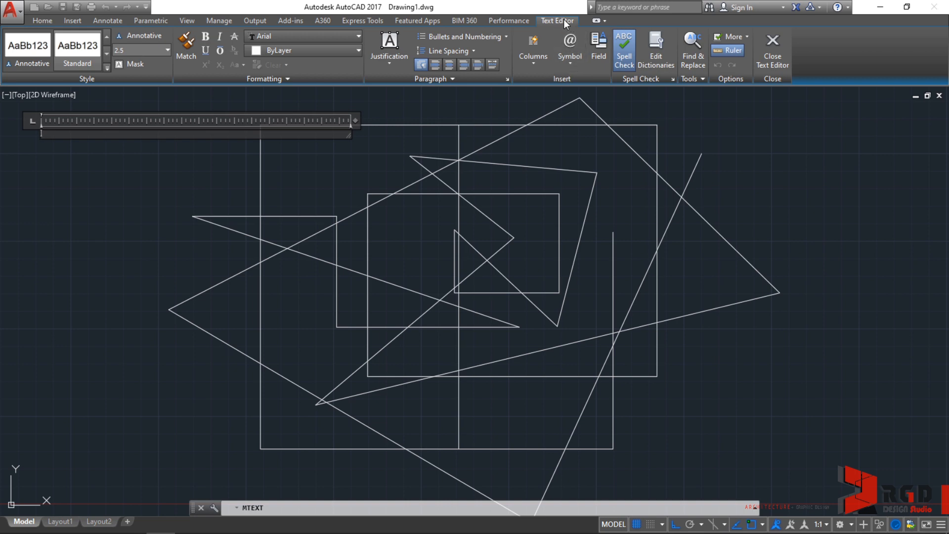
pyautogui.moveTo(157, 183)
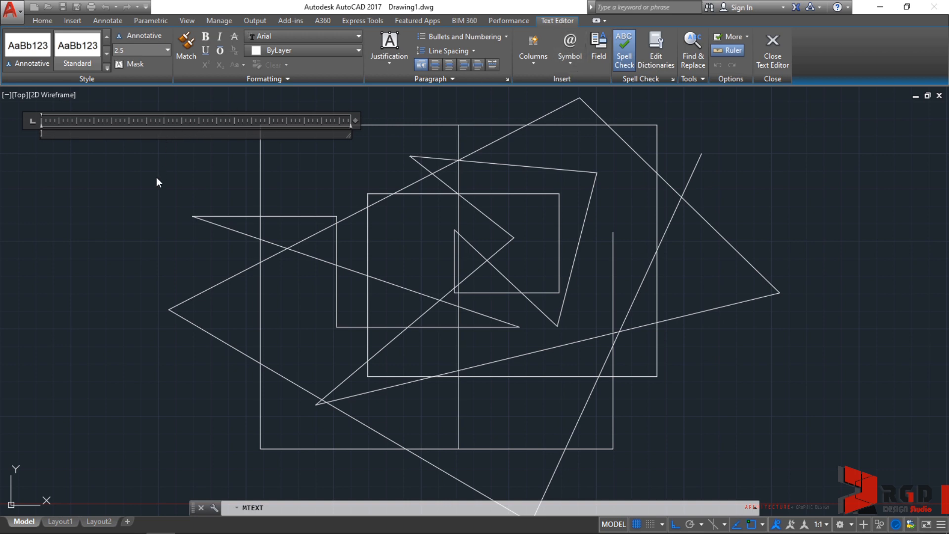
pyautogui.moveTo(149, 203)
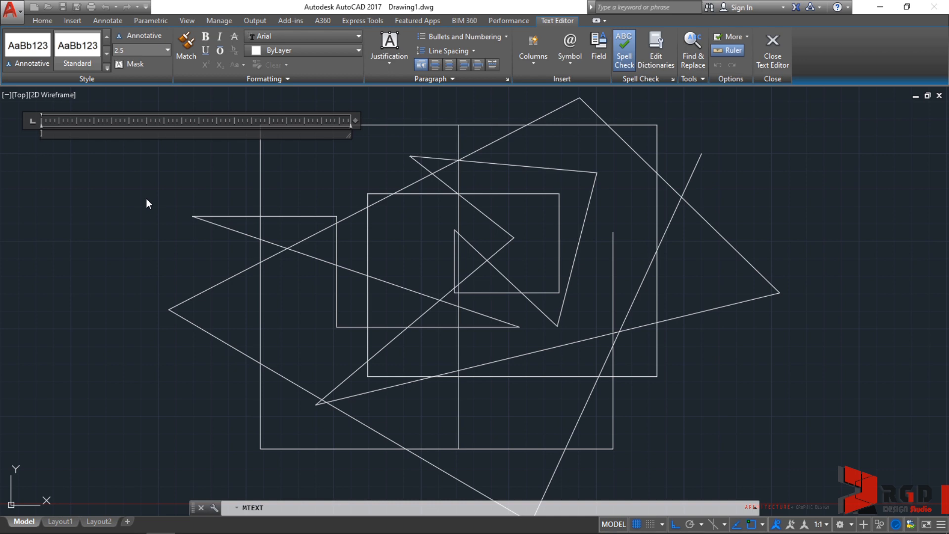